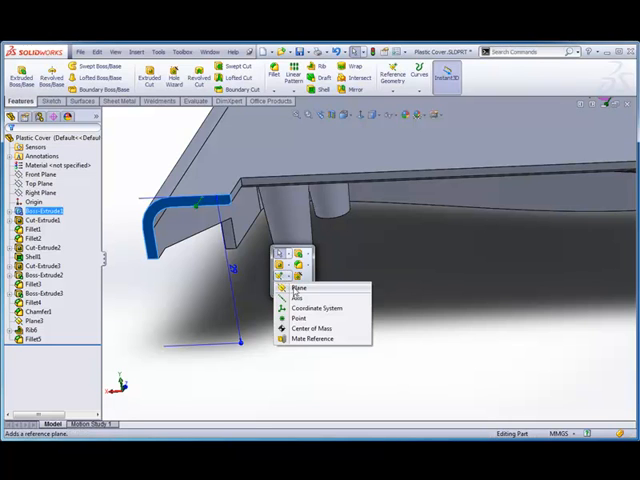
- Start a new reference plane, Plane5, in front of the cover
click(299, 289)
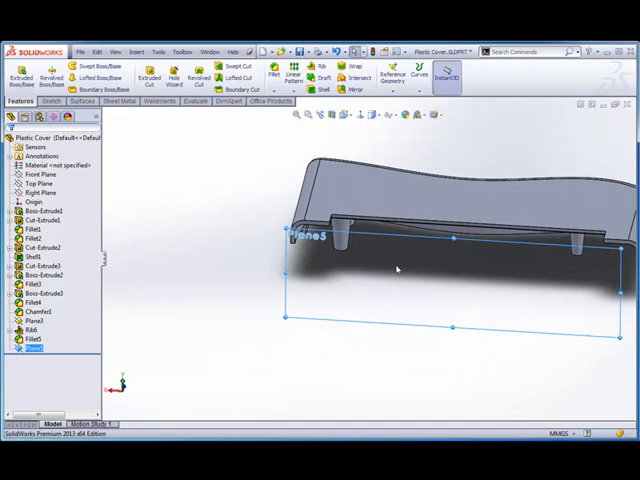
mouse_move(358, 114)
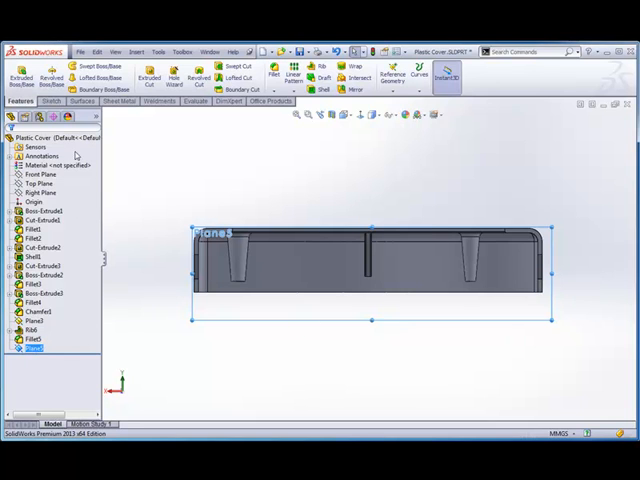
- Sketch a horizontal construction line about 117 mm long across the cover on Plane5
click(51, 101)
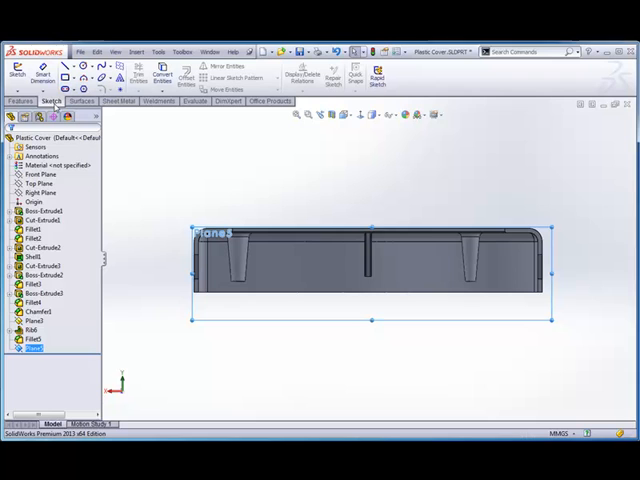
mouse_move(139, 173)
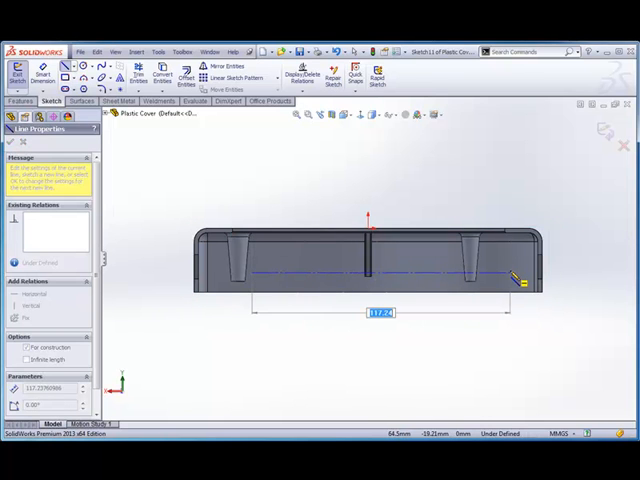
drag(518, 283, 235, 313)
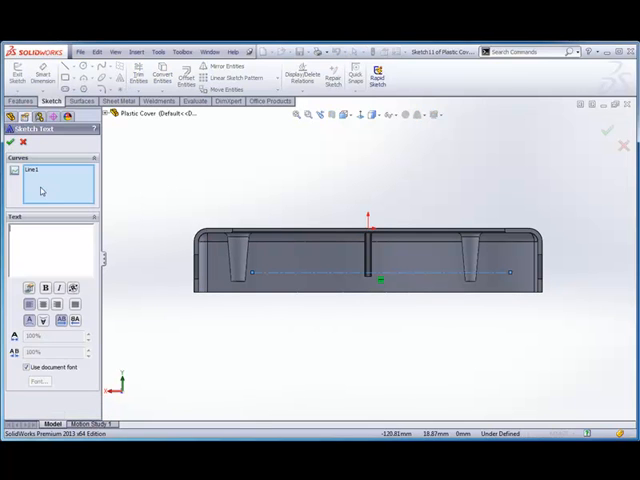
mouse_move(45, 178)
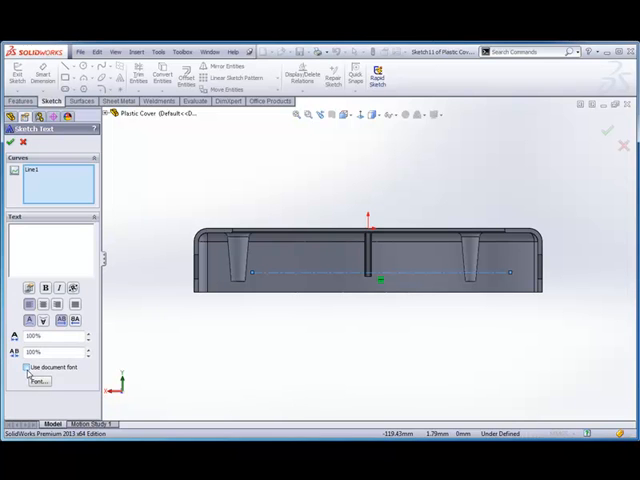
- Turn off Use document font and pick a custom font for the sketch text
click(39, 381)
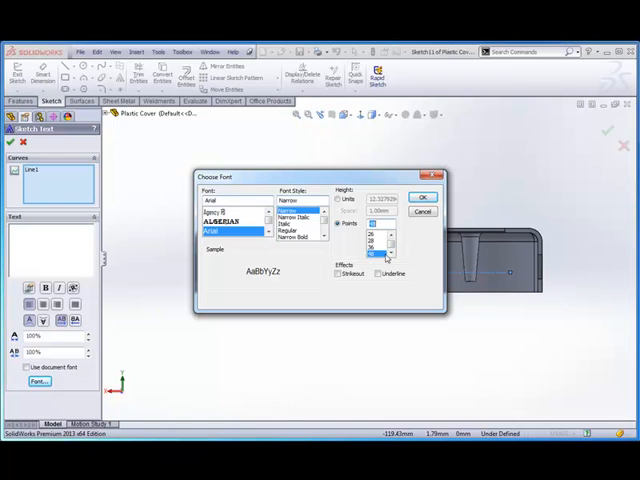
click(422, 196)
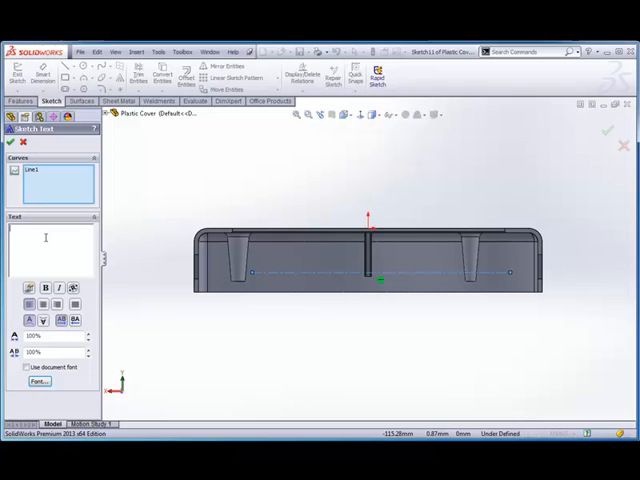
- Enter 'CADspace 3D' as the sketch text along the construction line
text(CAD)
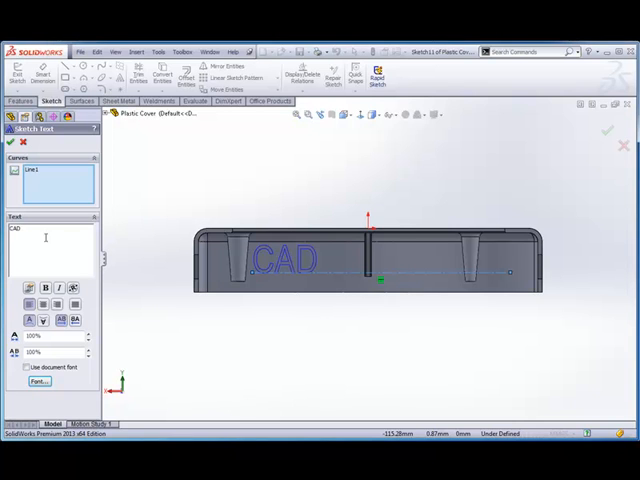
text(space)
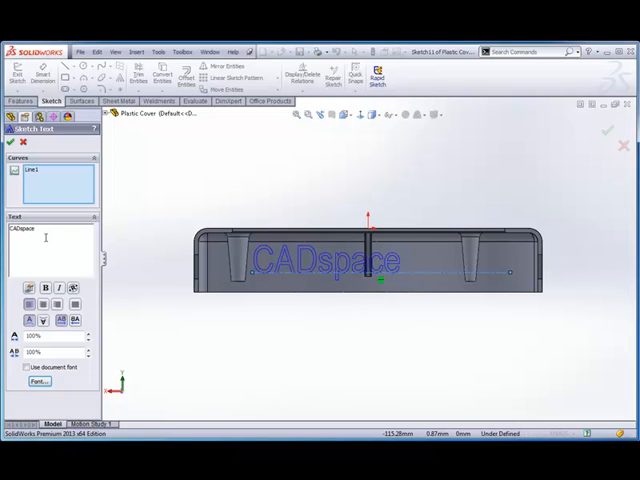
text(3)
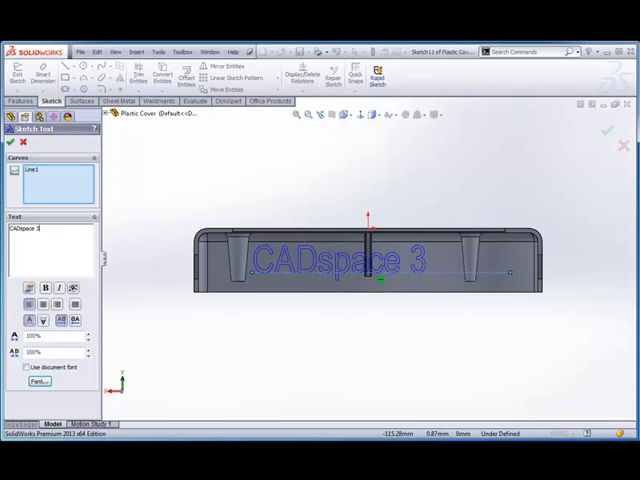
text(D)
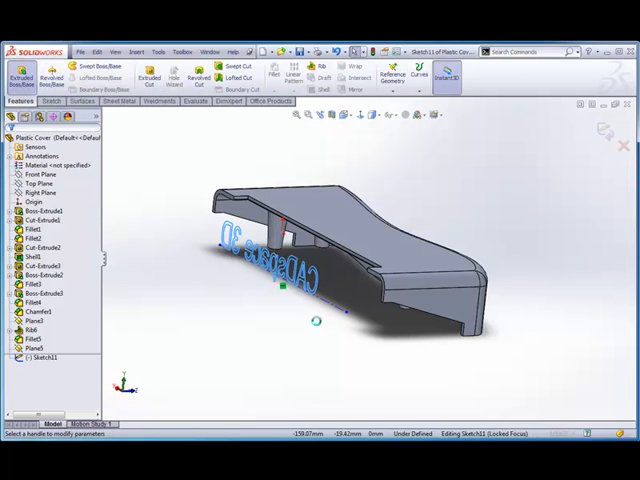
- Extrude the text sketch up to a 6 mm offset from the cover's curved face as Boss-Extrude6
click(20, 70)
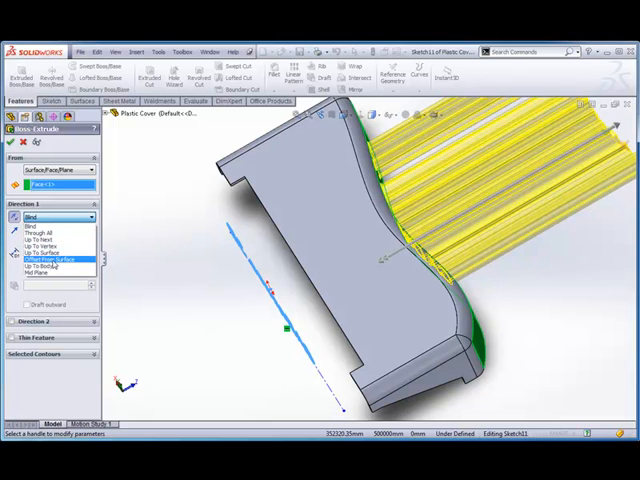
click(55, 264)
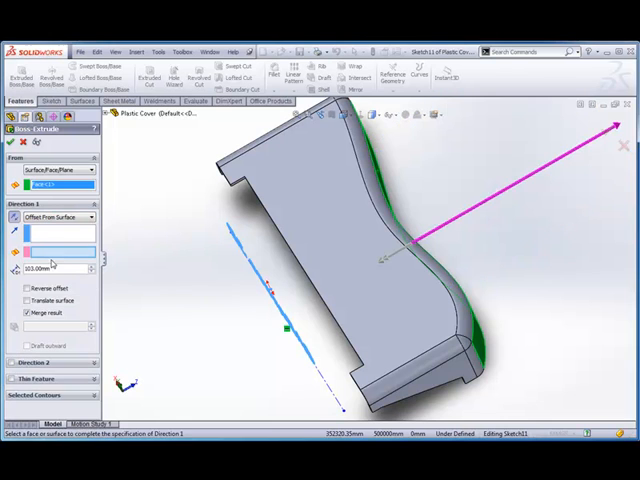
mouse_move(178, 215)
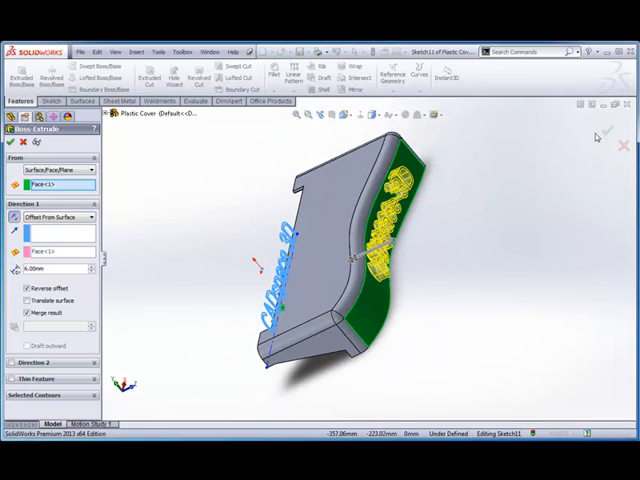
click(610, 128)
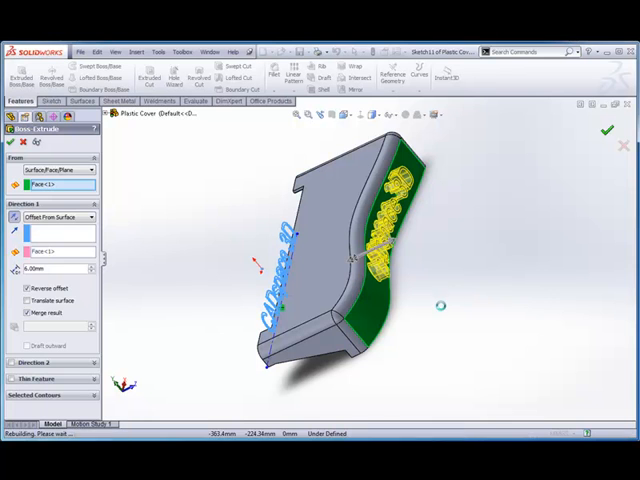
click(606, 131)
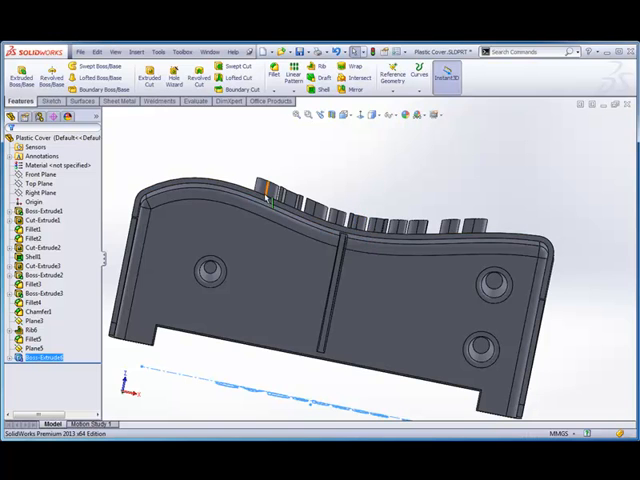
mouse_move(372, 224)
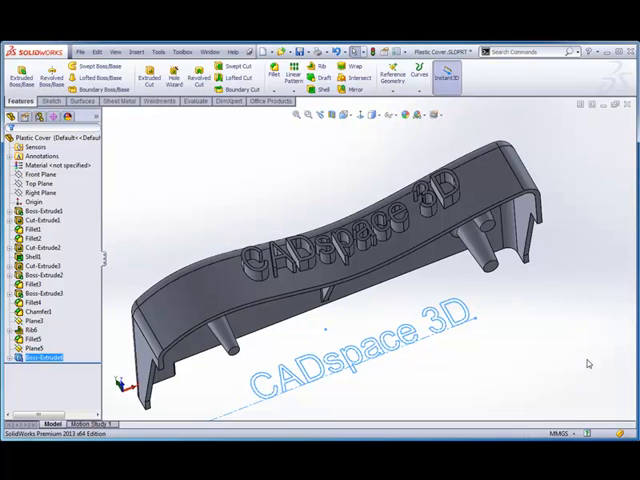
mouse_move(538, 315)
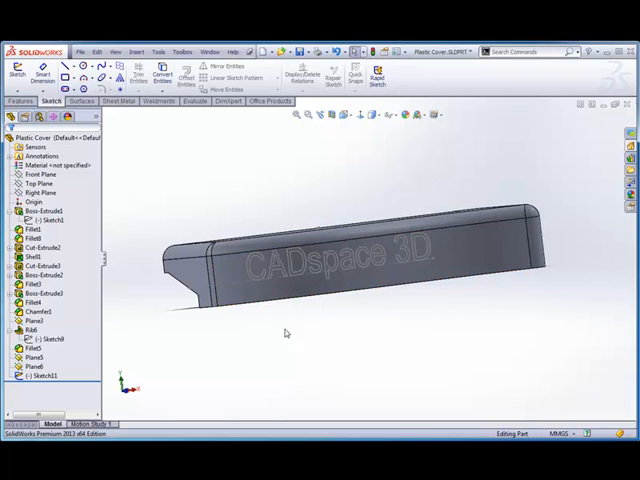
mouse_move(510, 273)
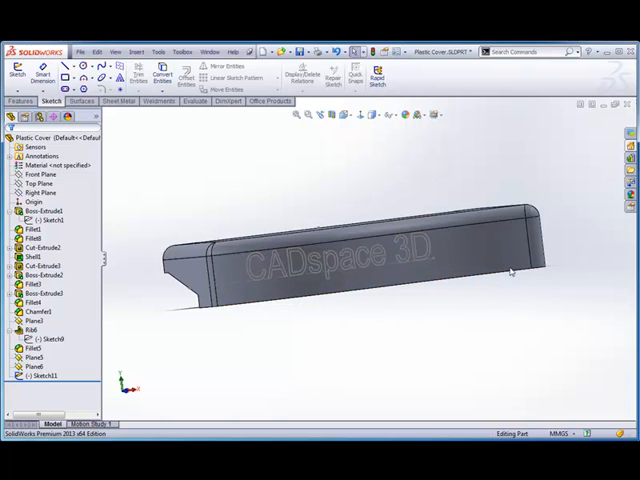
- Orbit below the cover and return to the Features commands with only Sketch11 remaining
drag(510, 275, 465, 315)
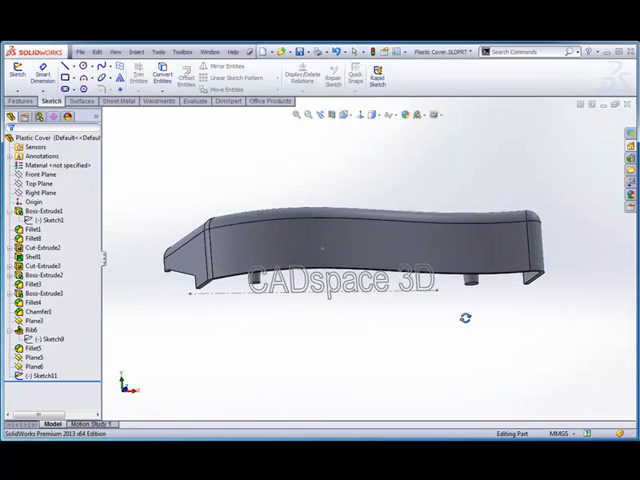
click(19, 101)
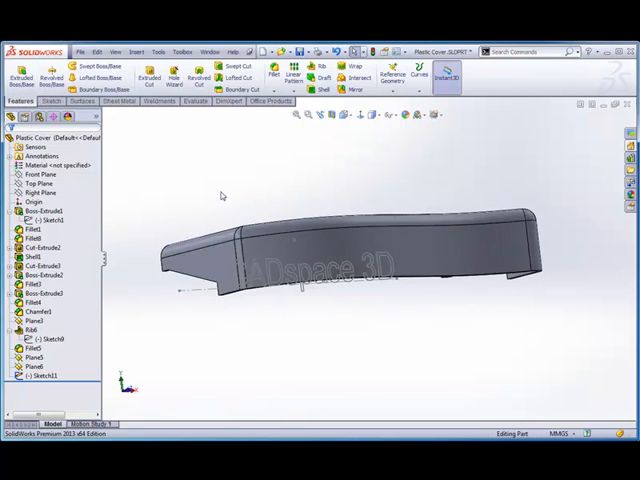
mouse_move(350, 66)
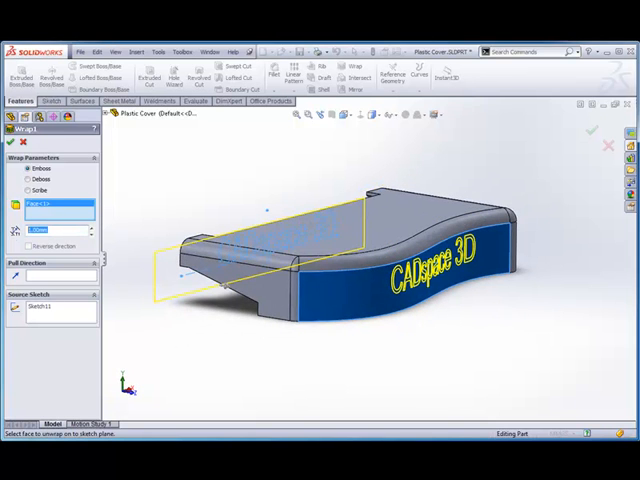
- Set the Wrap emboss depth to 2.00 mm on the curved front face
text(2.00mm)
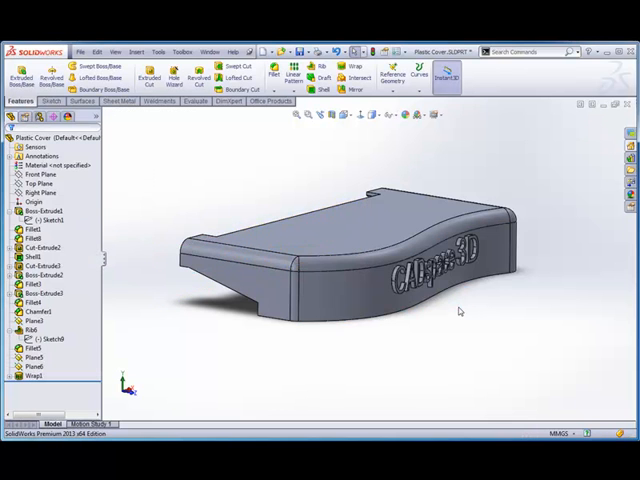
drag(460, 310, 418, 322)
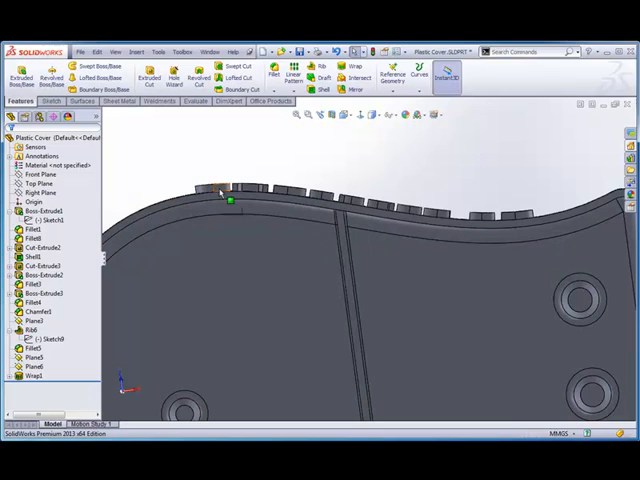
mouse_move(350, 215)
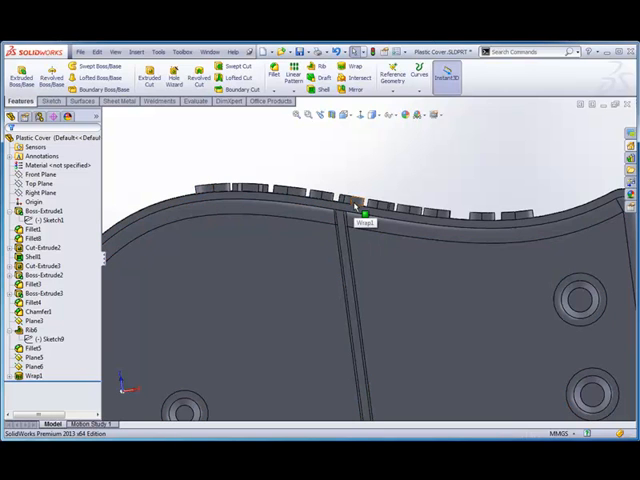